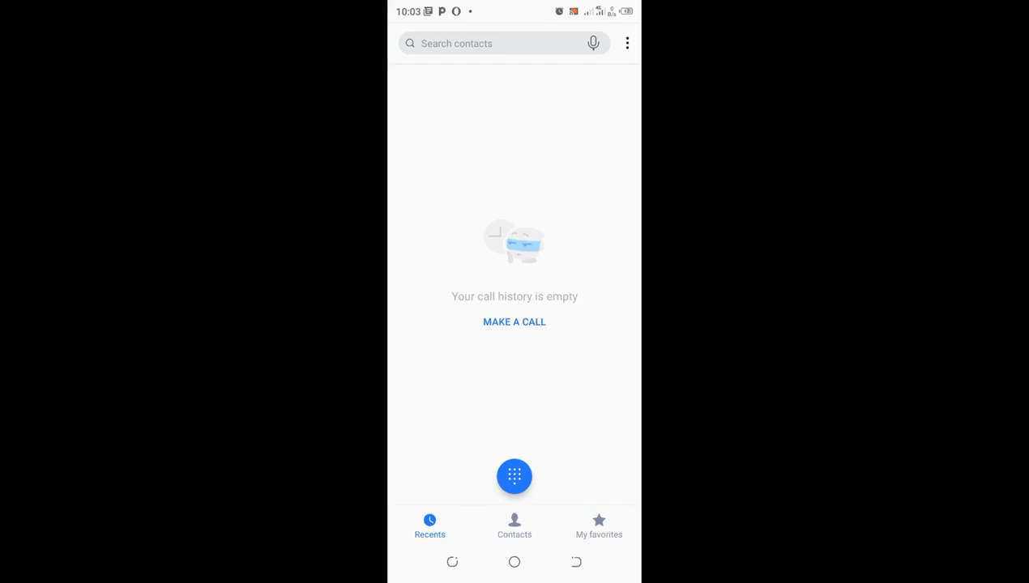
# Reach the Flash for calls page via the overflow menu's Settings.
pyautogui.click(627, 42)
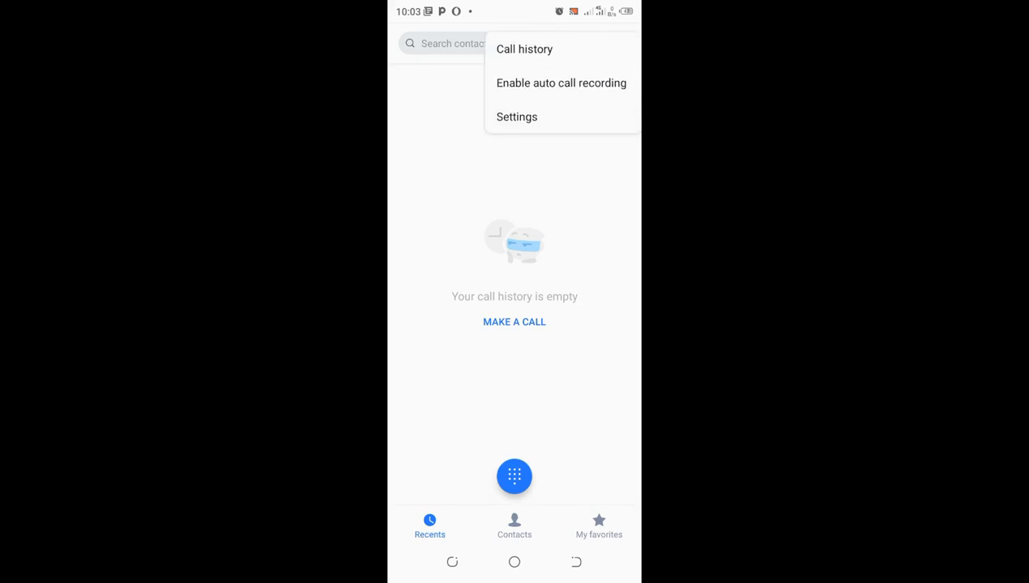
pyautogui.click(517, 116)
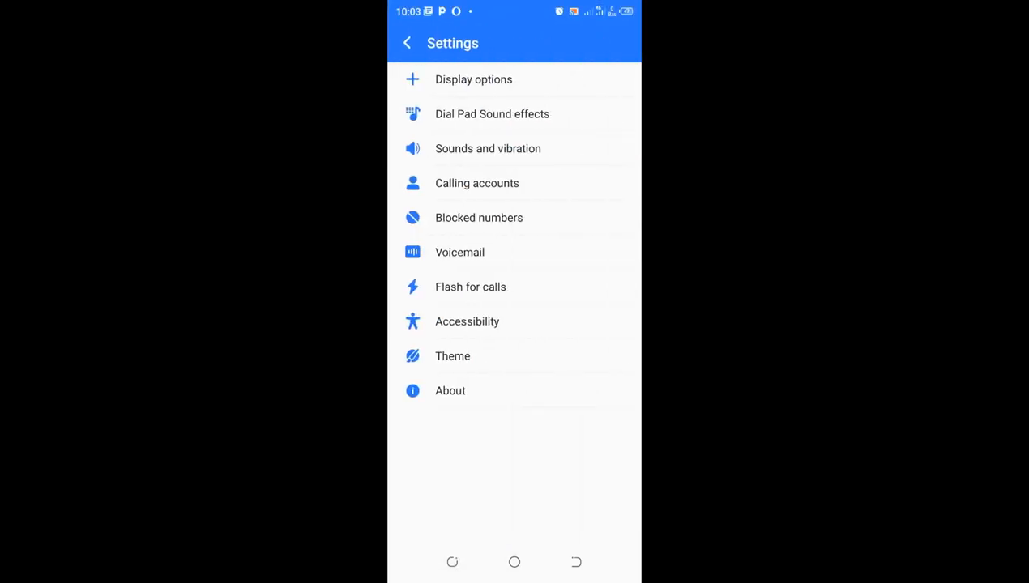
pyautogui.click(470, 287)
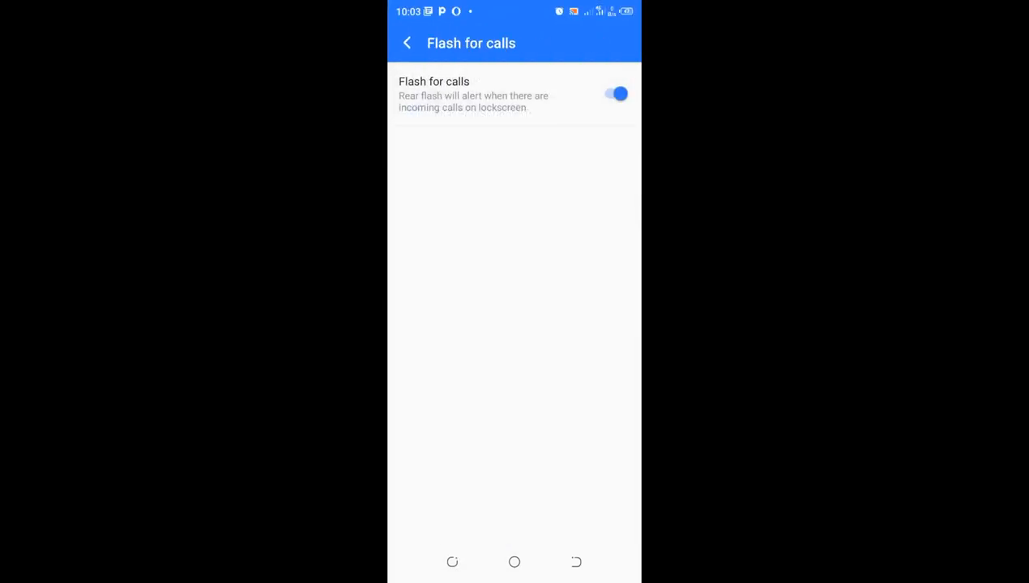
pyautogui.click(616, 92)
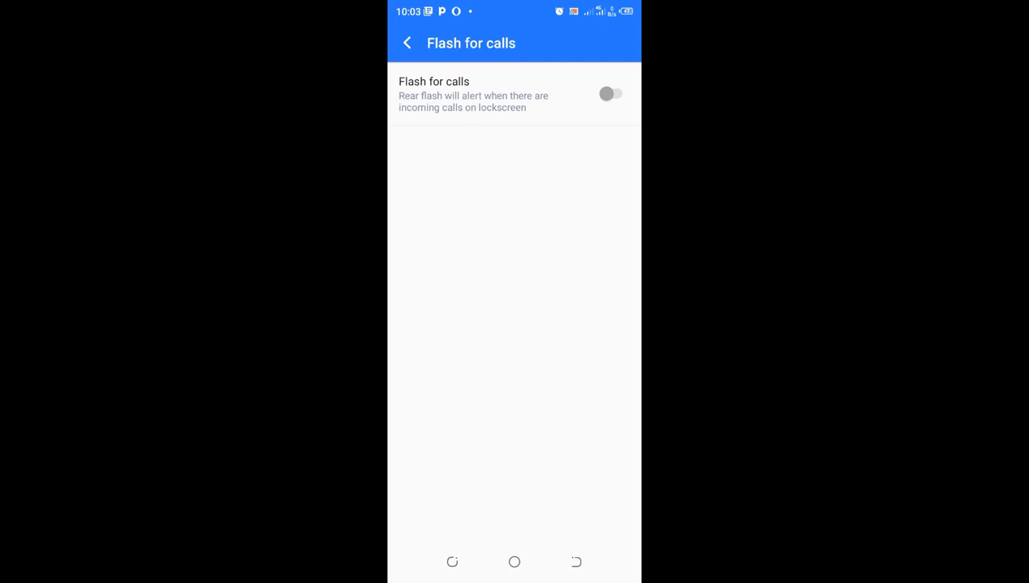
pyautogui.click(613, 92)
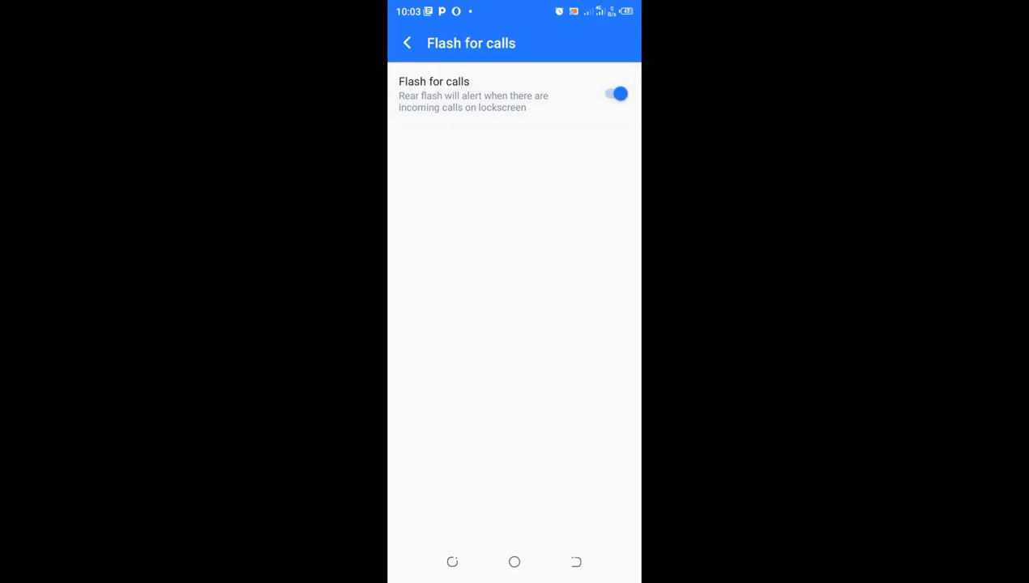